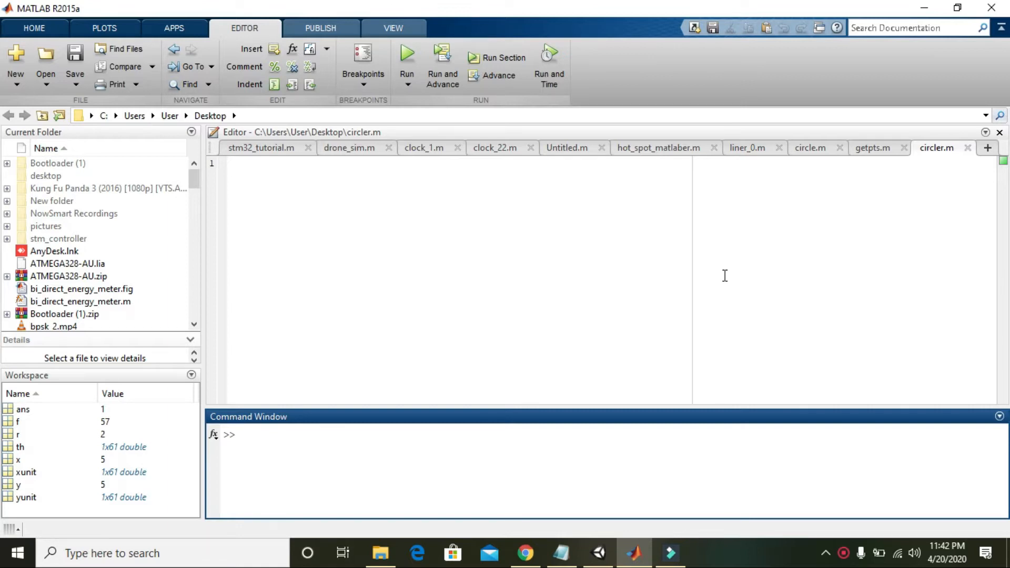
mouse_move(352, 176)
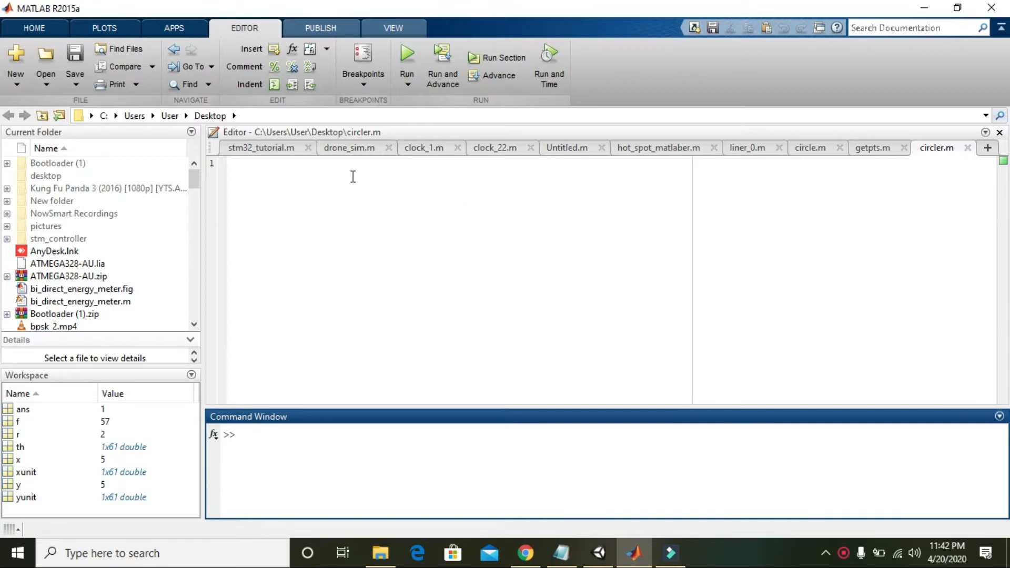
- Write polynomial_1=[1 -3 5] on line 2 of circler.m and start line 3
left_click(340, 173)
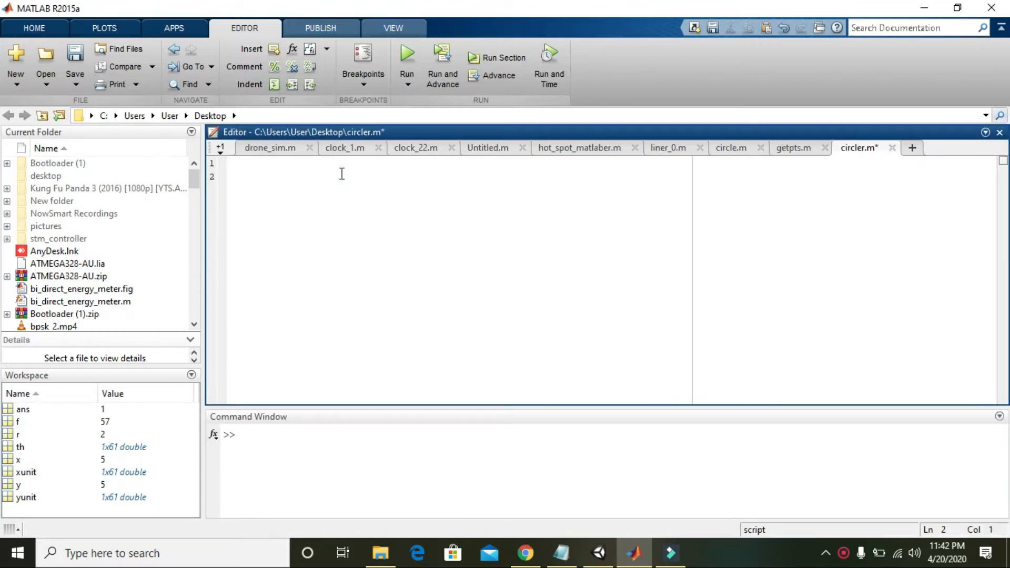
type("pol")
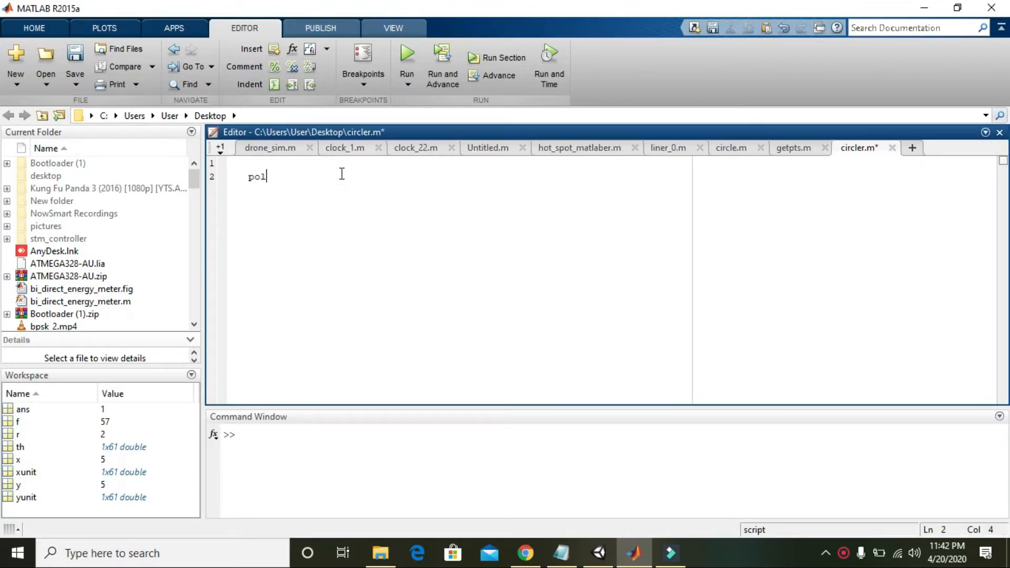
type("y")
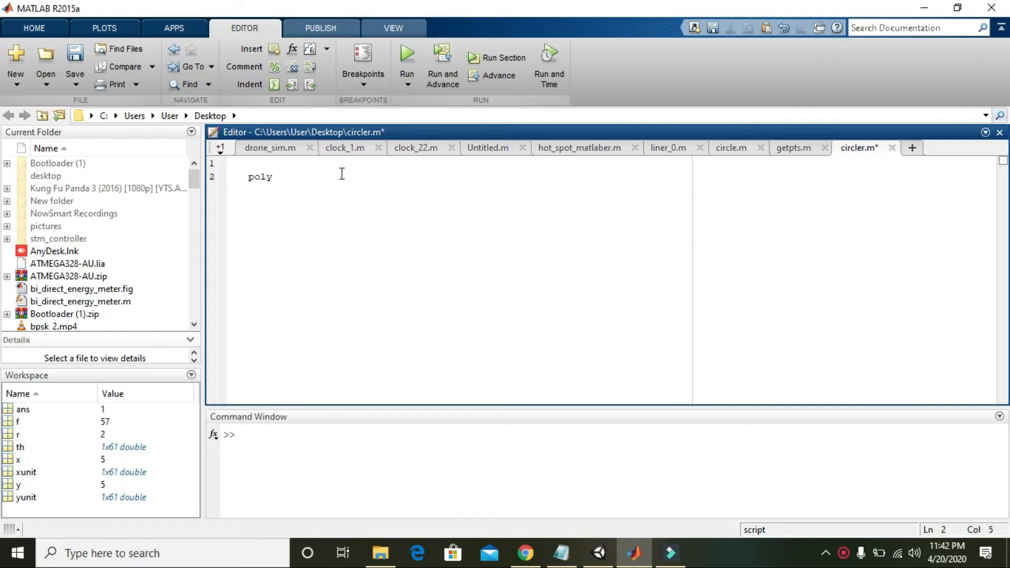
type("nomial")
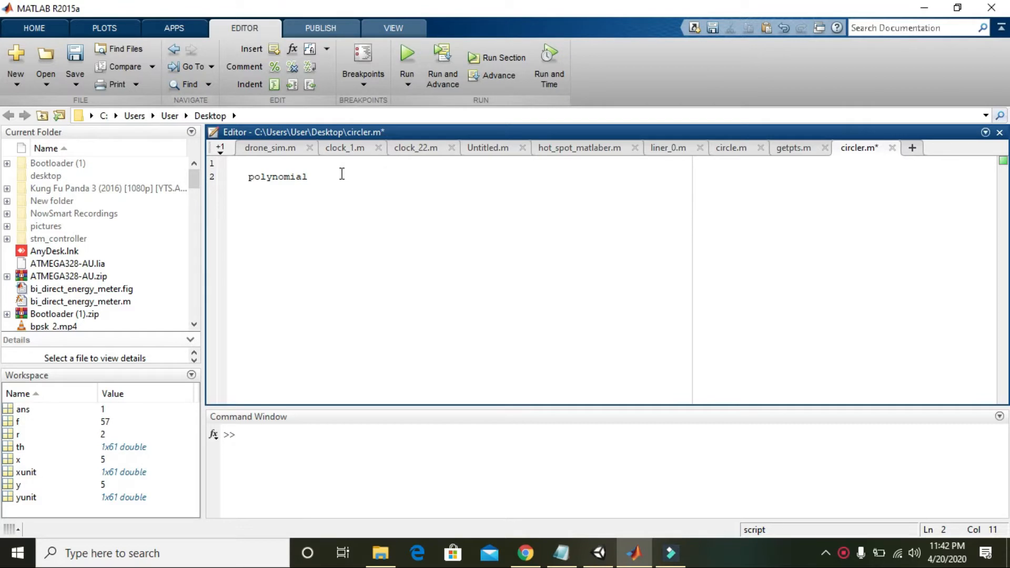
type("_1=[1")
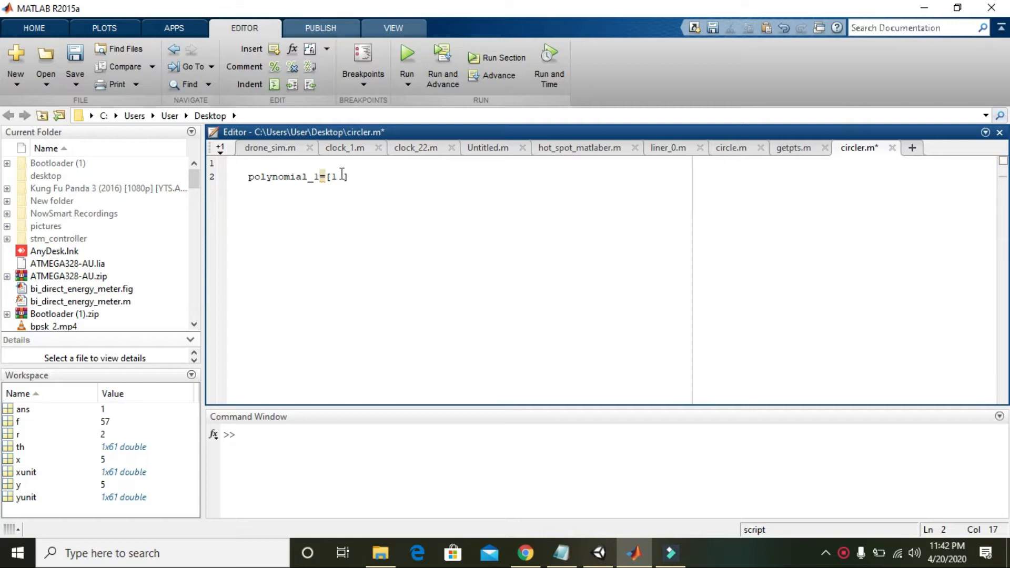
type("-3 5")
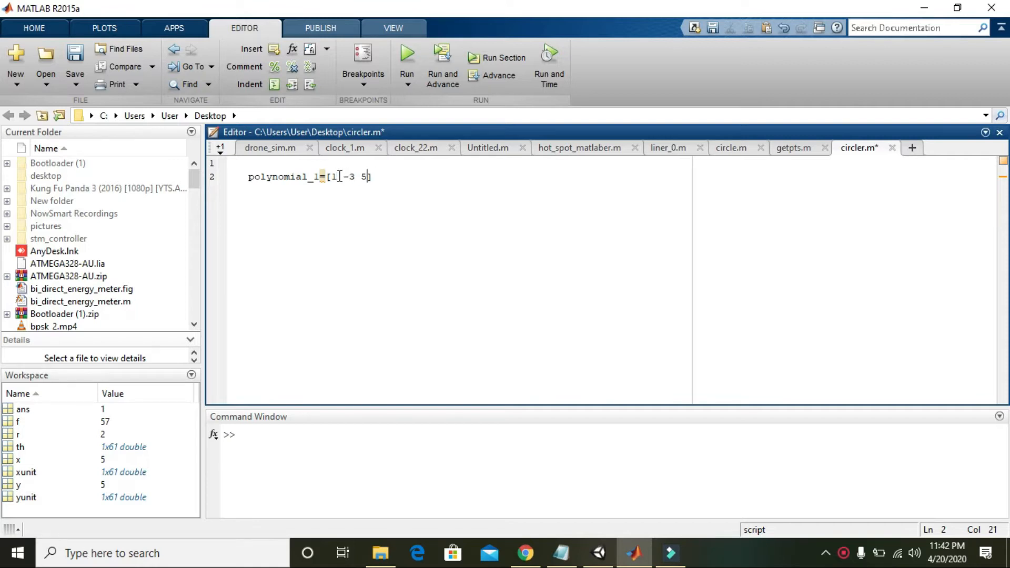
right_click(330, 178)
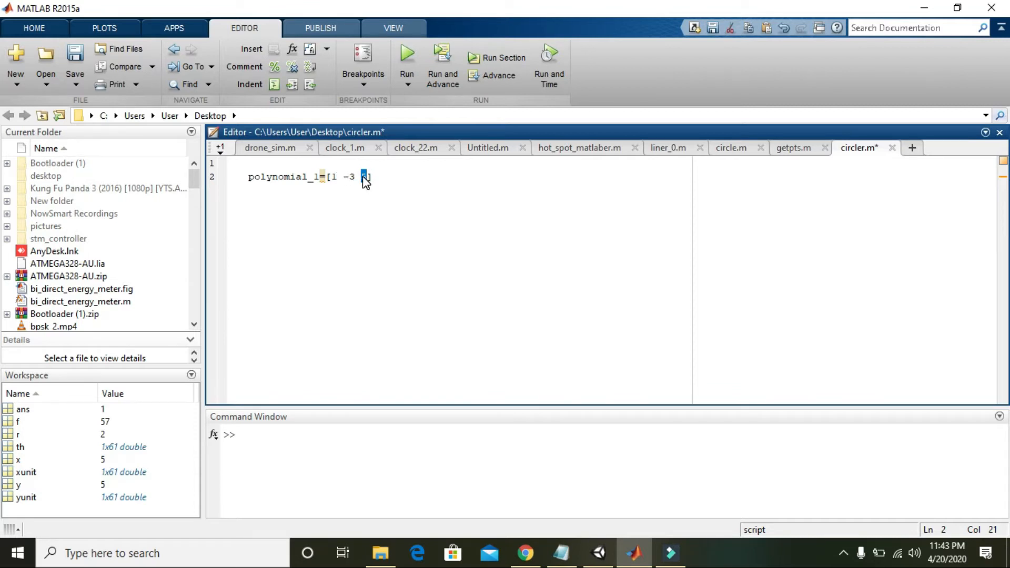
type("5")
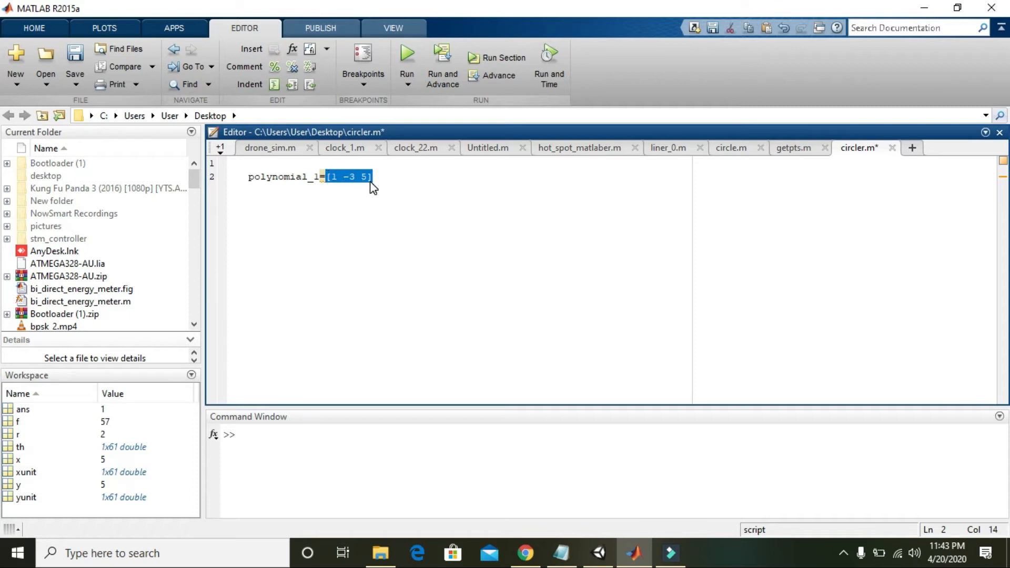
left_click(371, 178)
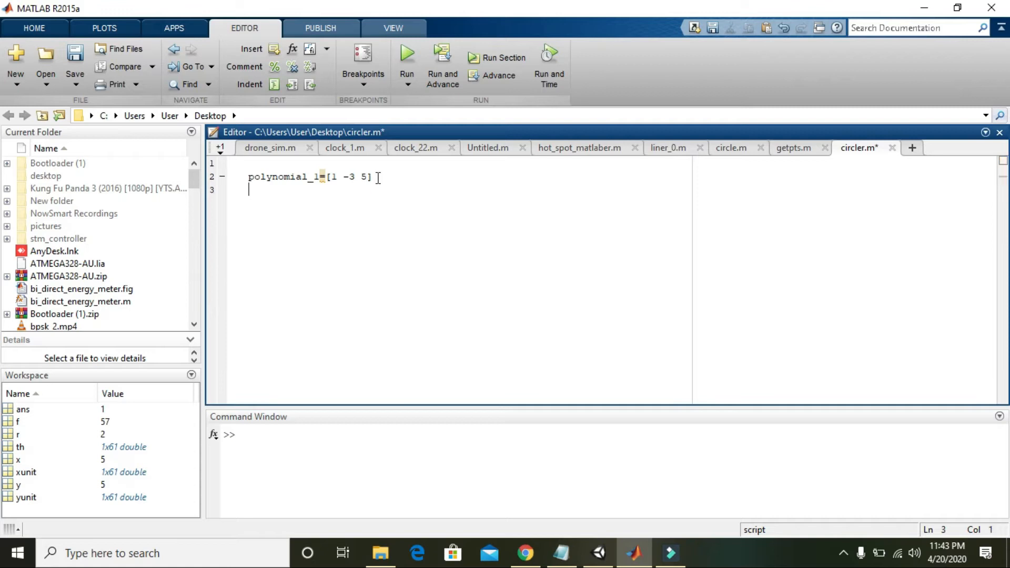
- Add roots(polynomial) on line 3 and run the script, producing an undefined-variable error
type("ro")
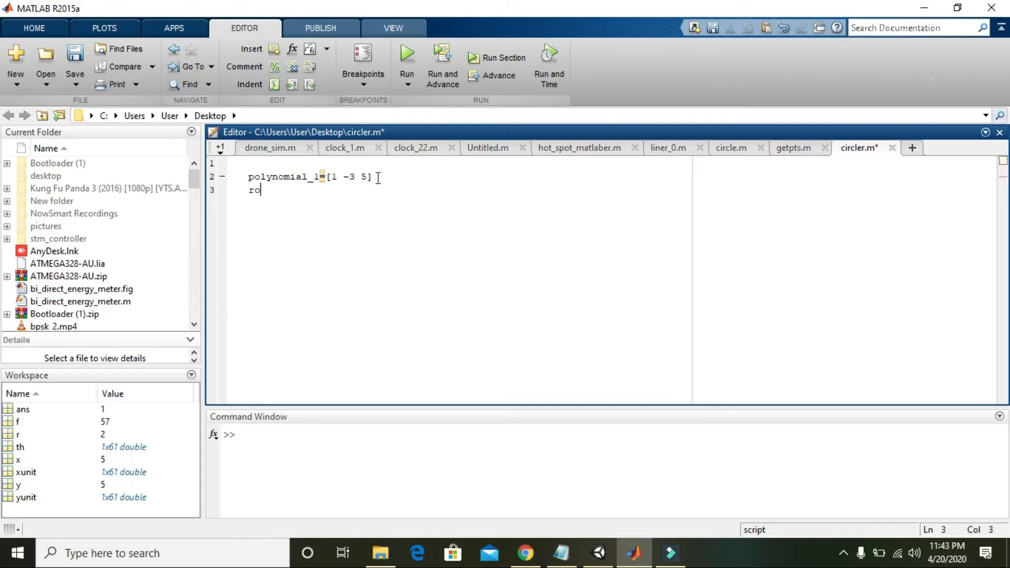
type("ots")
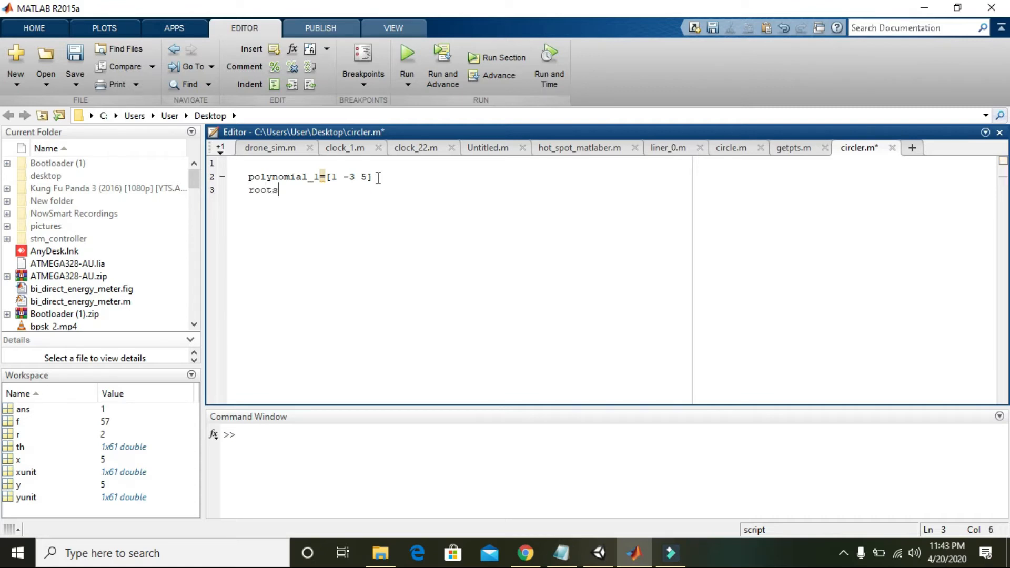
type("(")
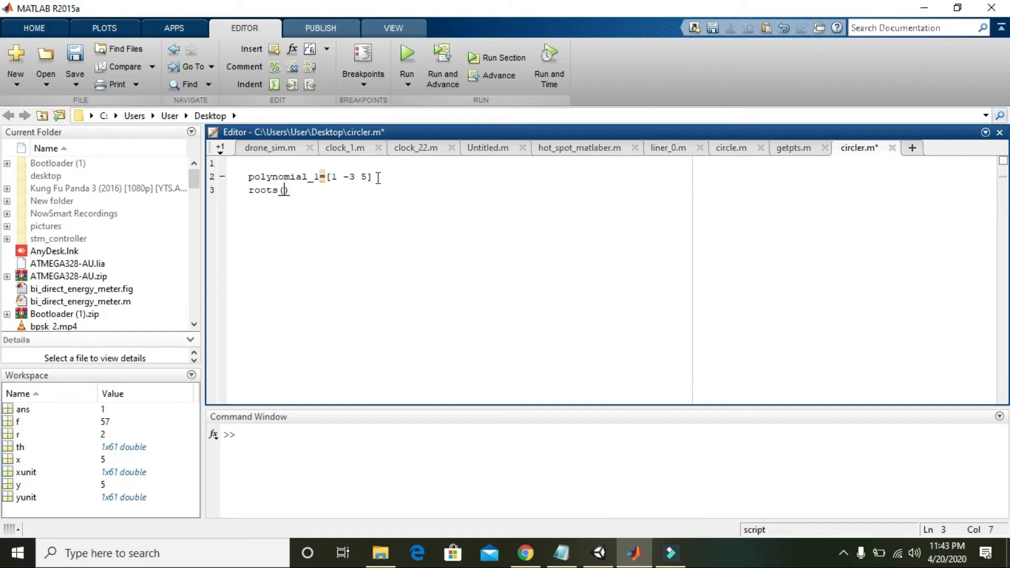
type("polynomial")
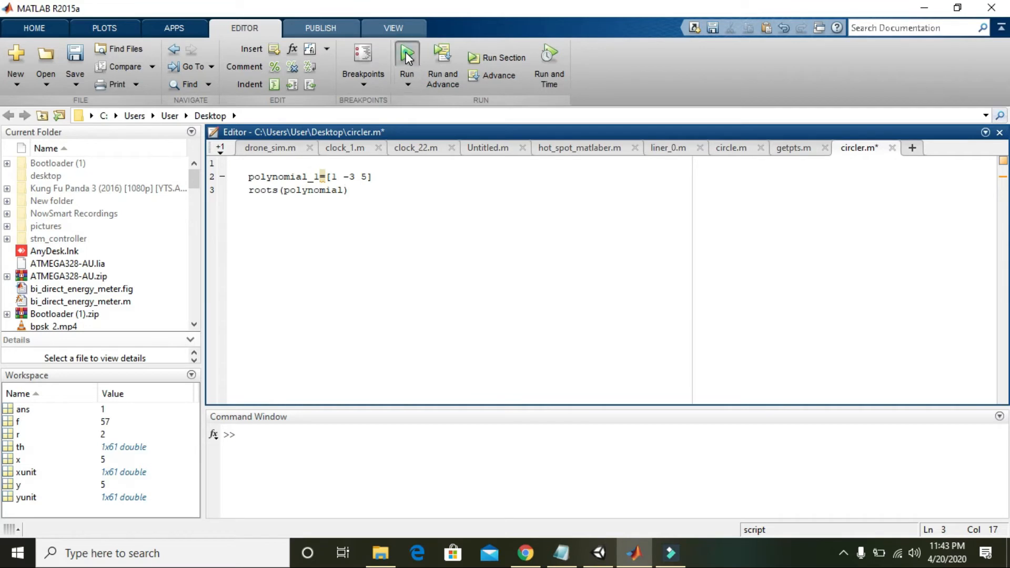
left_click(406, 57)
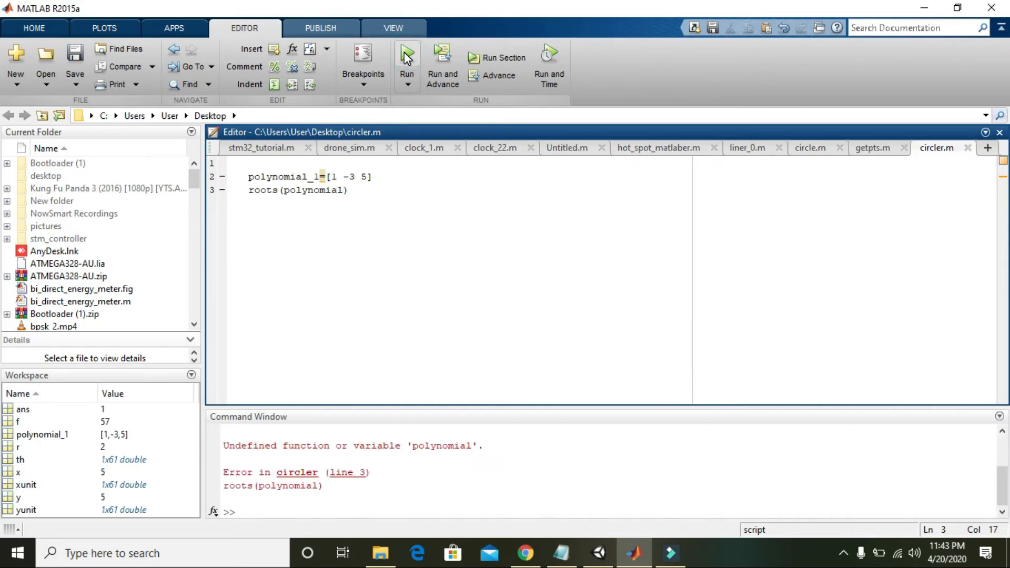
mouse_move(360, 201)
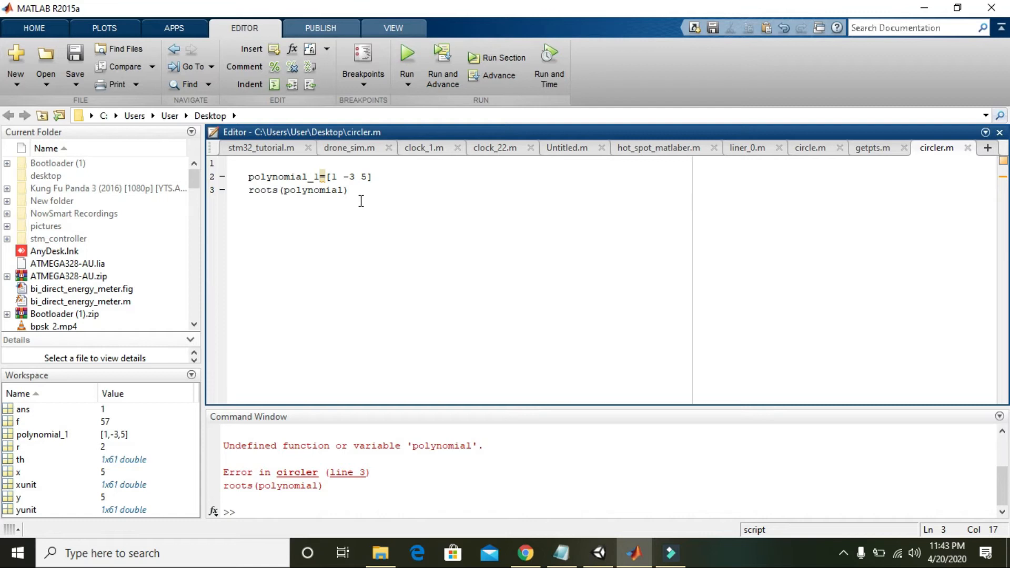
- Correct the call to roots(polynomial_1) and rerun, getting roots 1.5000 ± 1.6583i
type("_1")
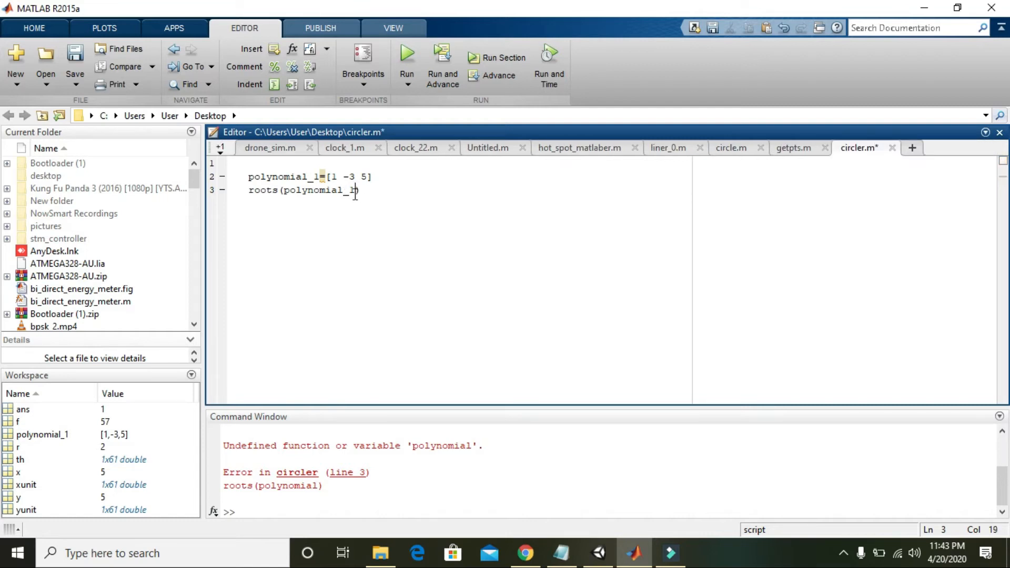
double_click(296, 177)
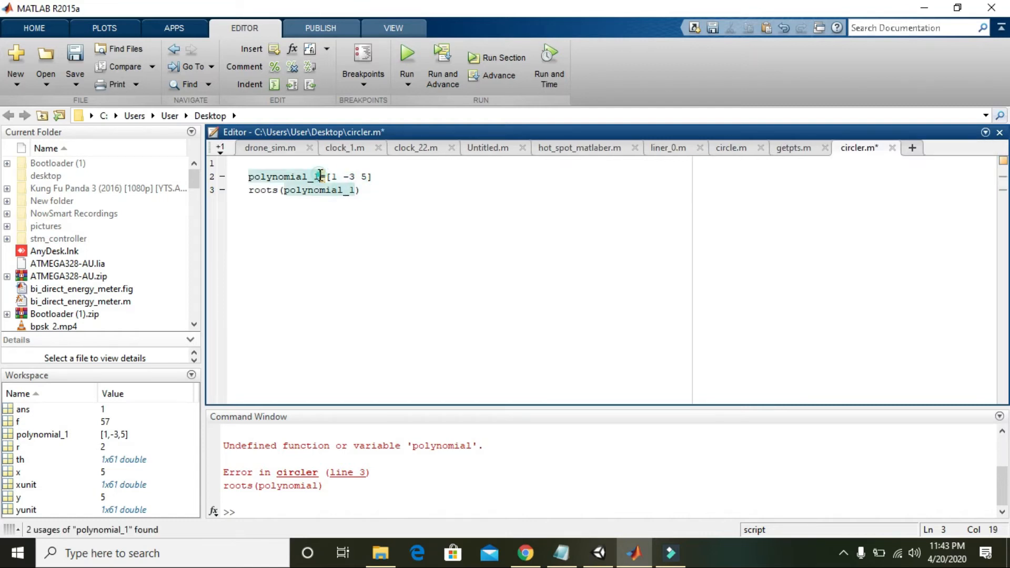
double_click(284, 177)
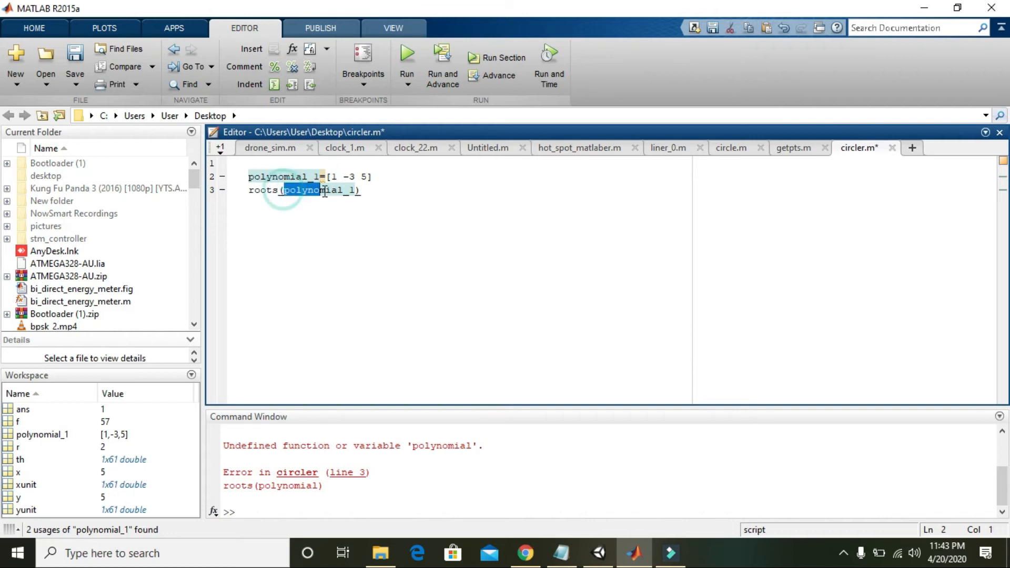
double_click(315, 190)
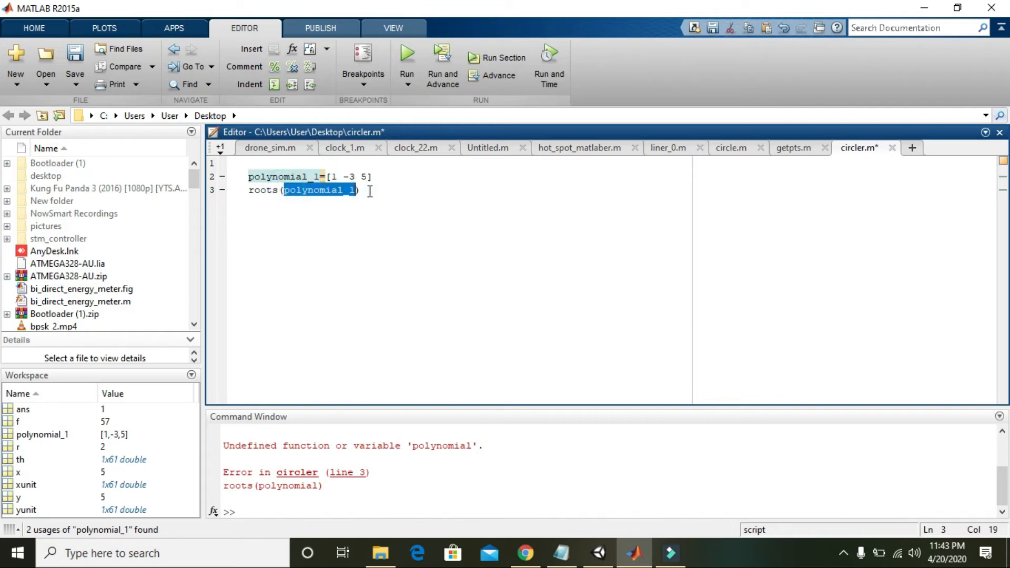
left_click(407, 54)
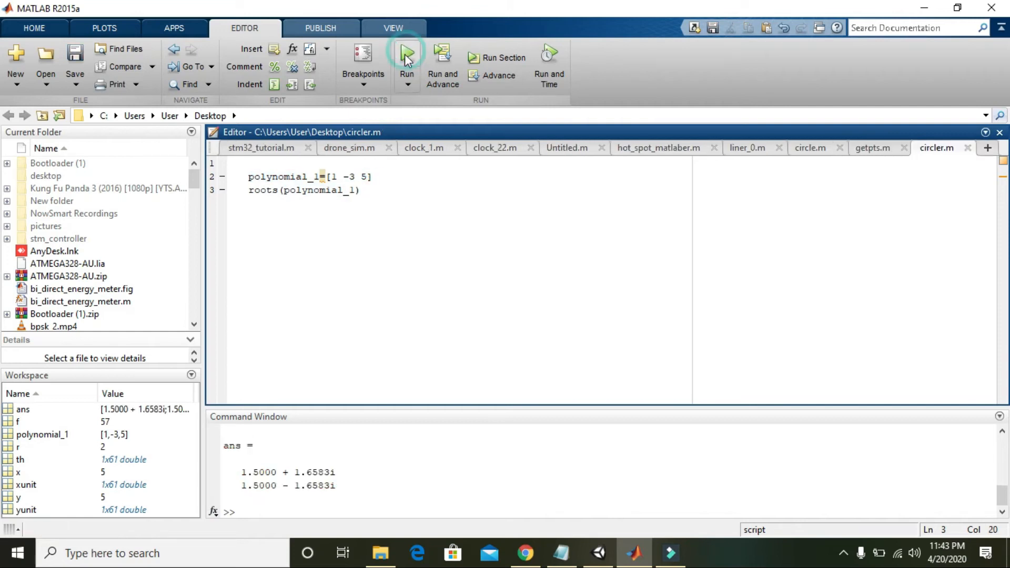
double_click(319, 486)
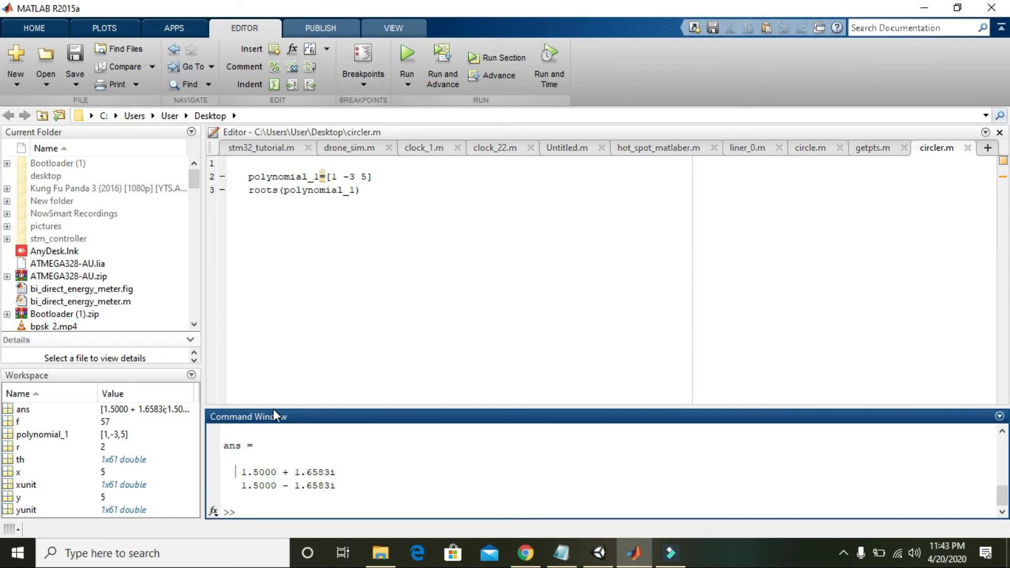
- Place the cursor after the roots line to begin line 4
left_click(364, 190)
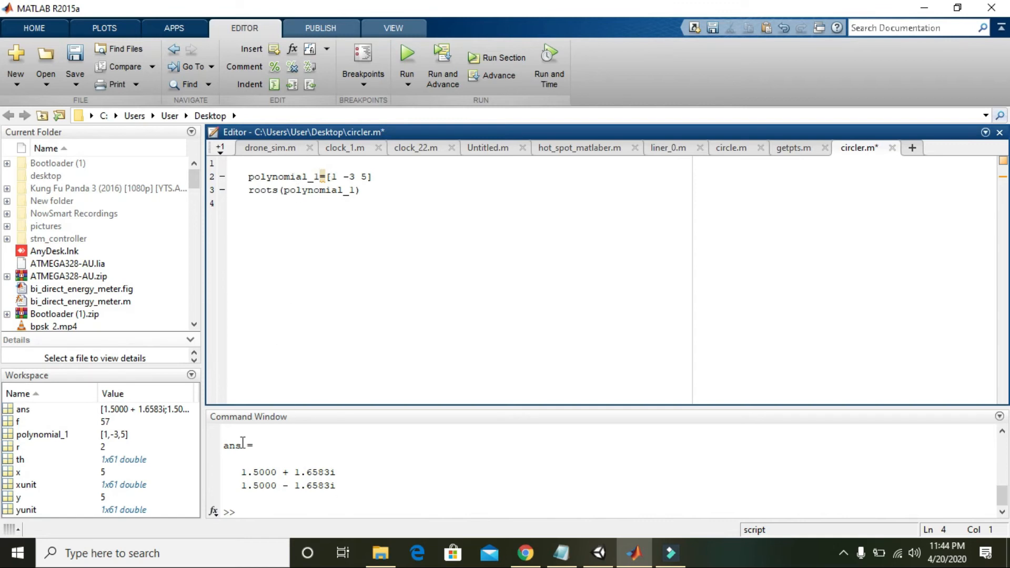
- Type poly(ans) on line 4 and run the script, returning coefficients 1 -3 5
type("p")
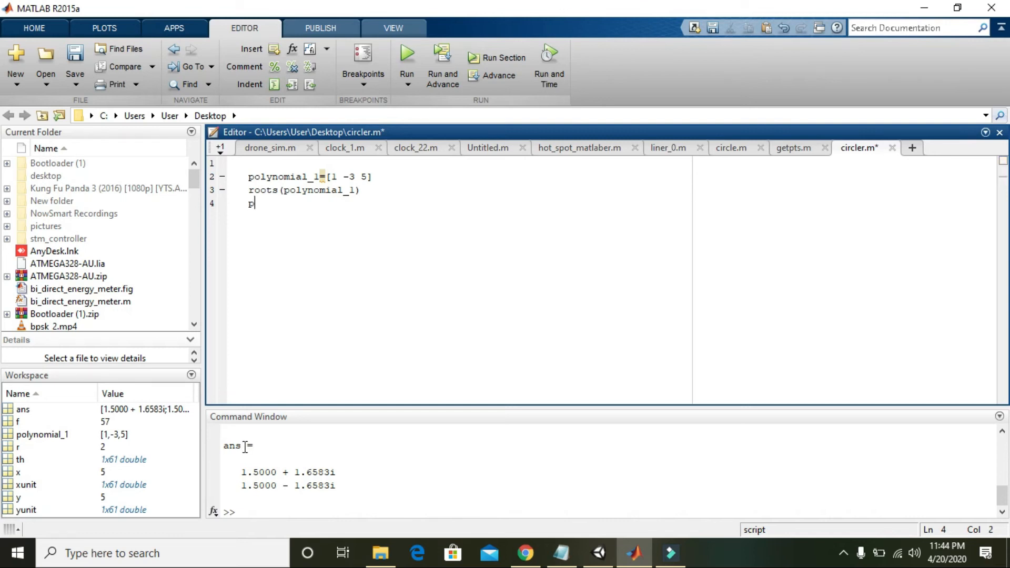
type("oly")
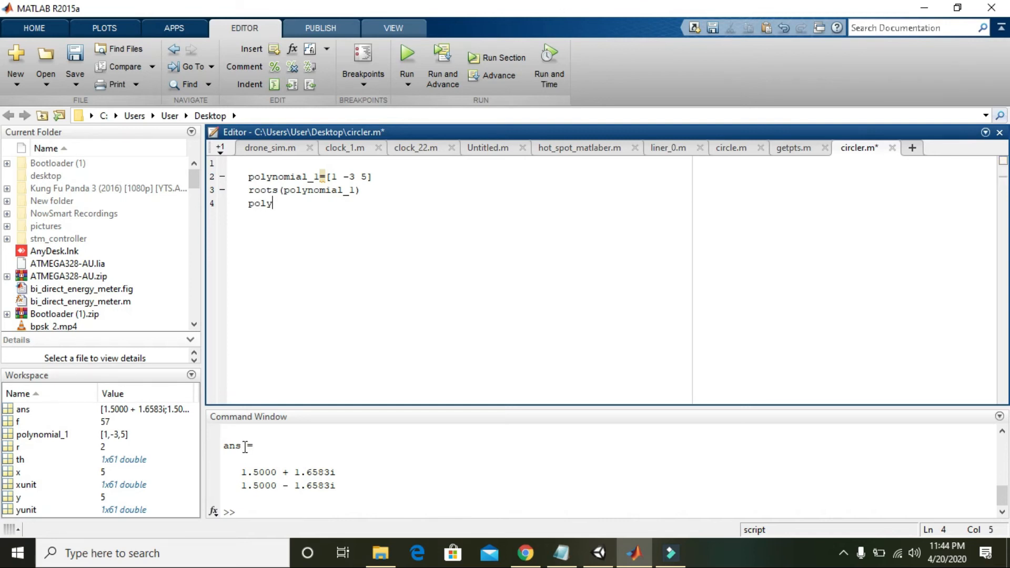
type("()")
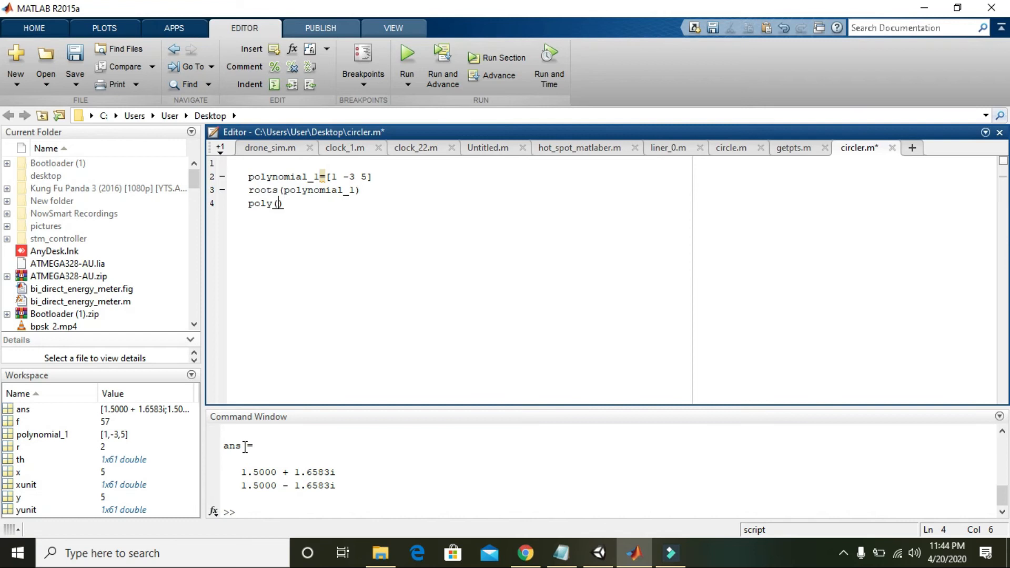
type("ans")
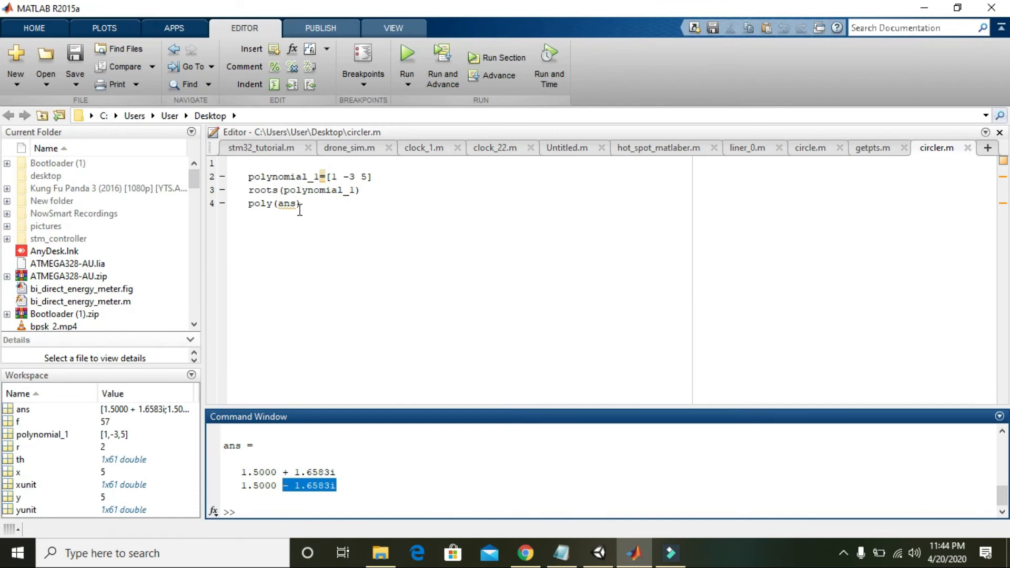
left_click(301, 204)
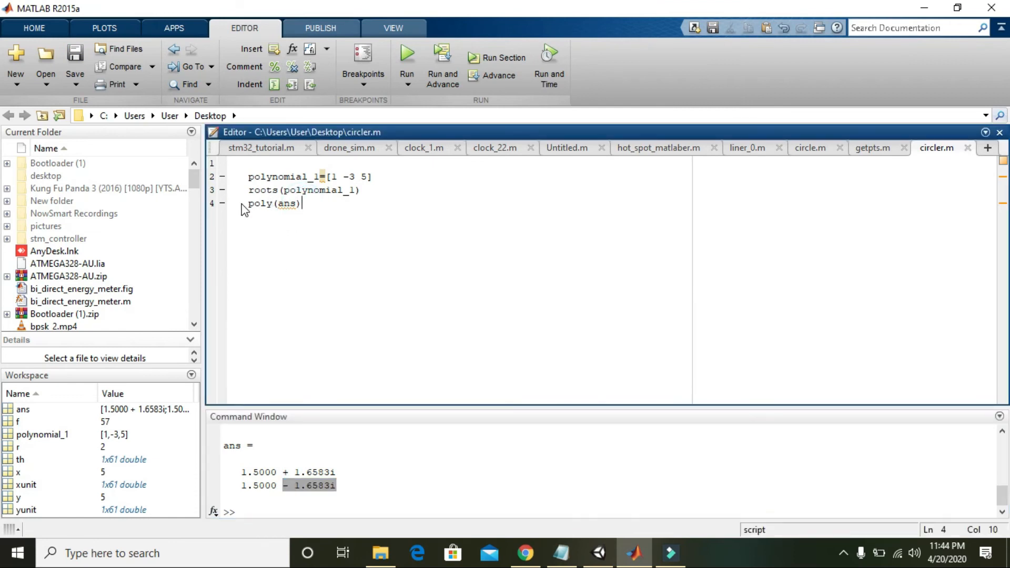
mouse_move(327, 220)
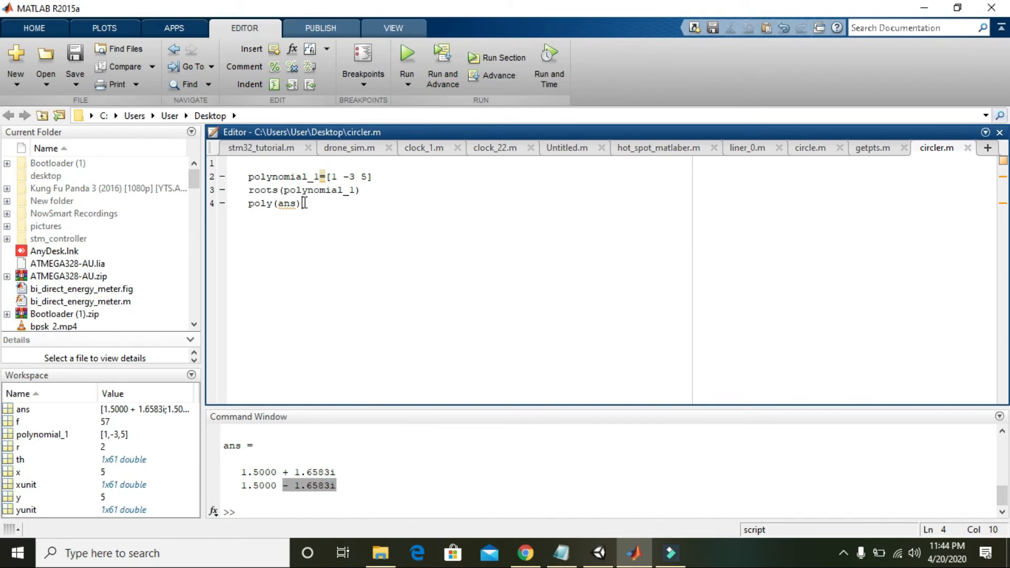
mouse_move(396, 115)
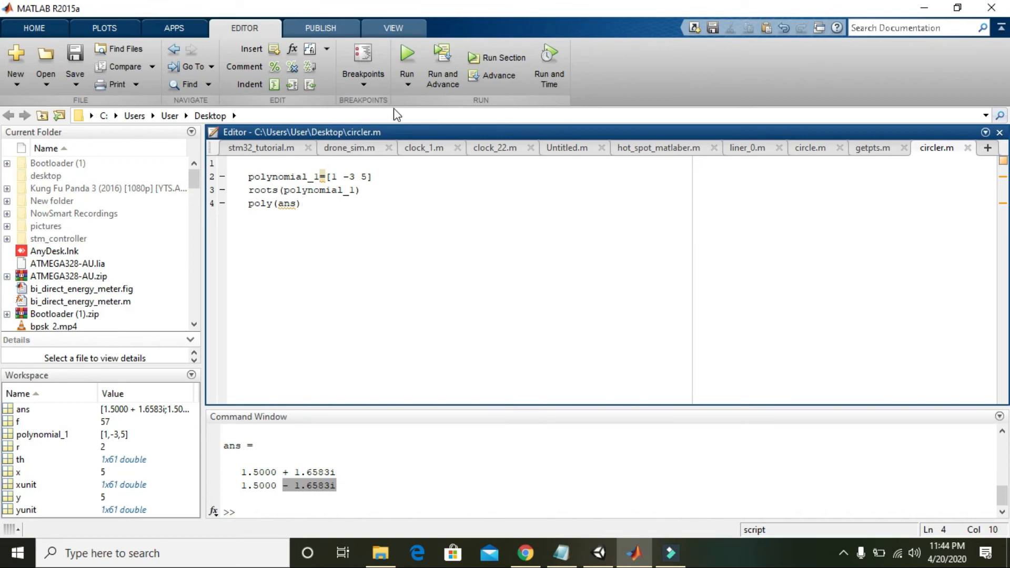
left_click(407, 53)
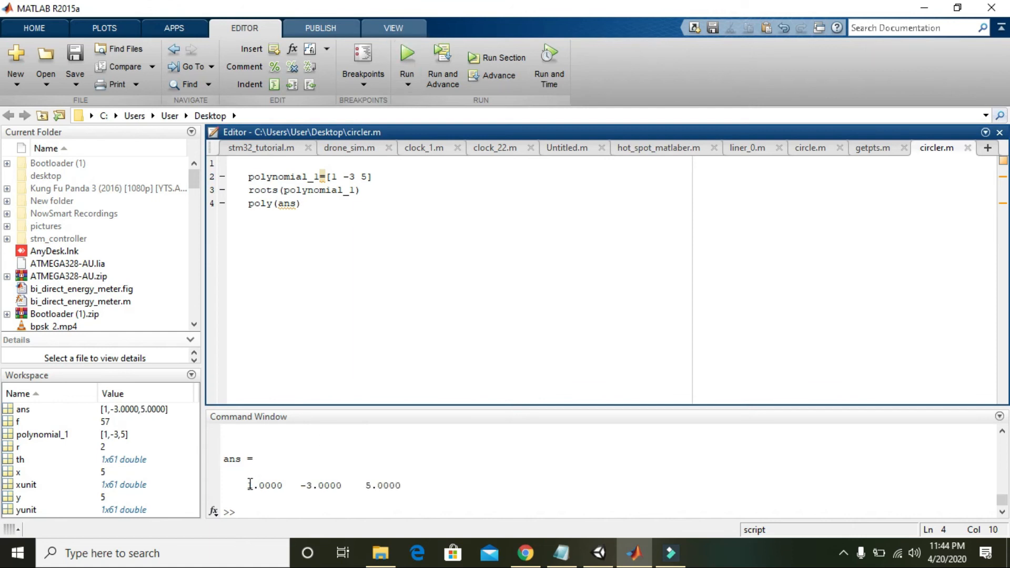
- Compare the output coefficients 1 -3 5 with the vector, roots call and poly(ans) lines
left_click(279, 484)
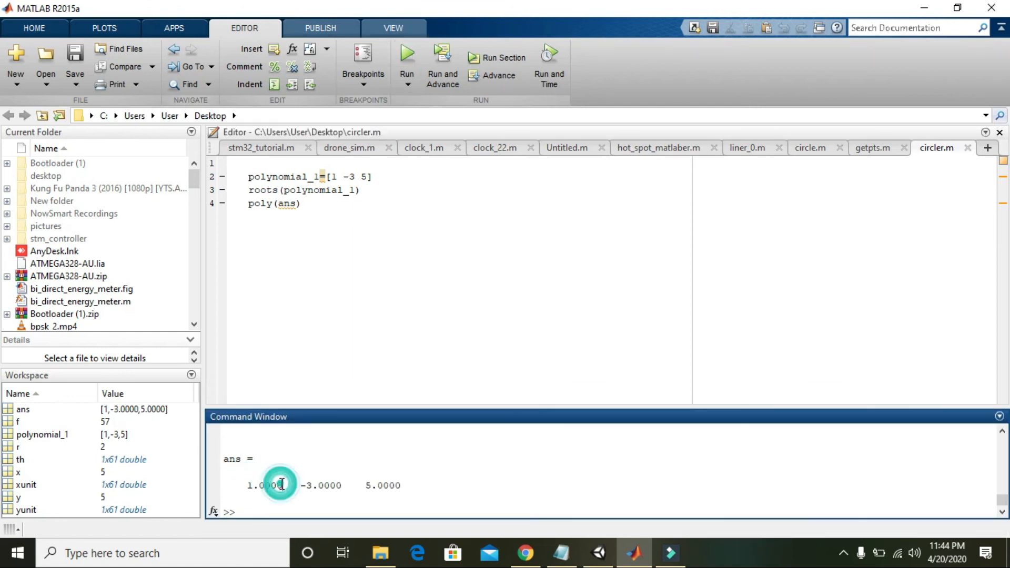
double_click(261, 485)
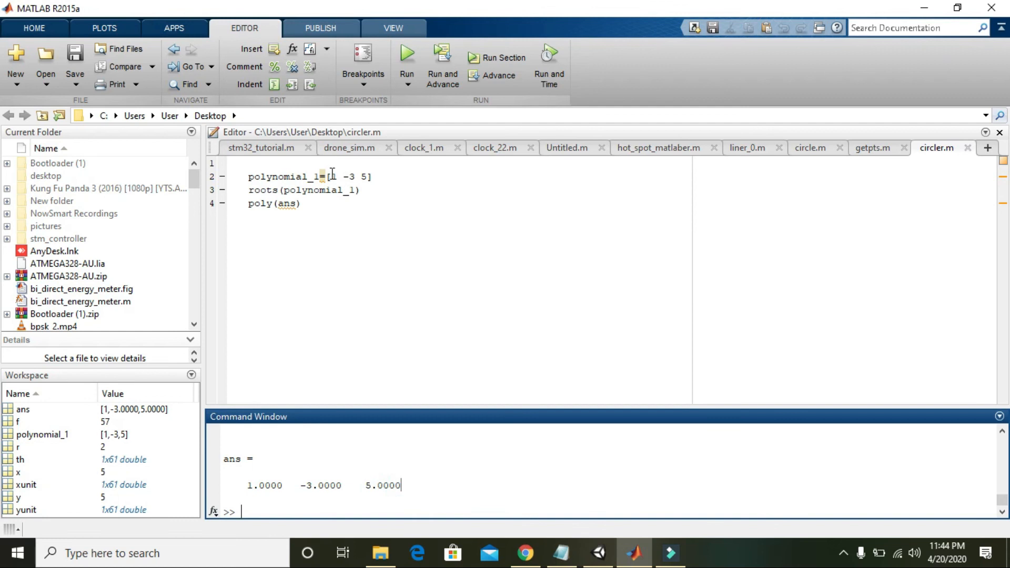
double_click(347, 177)
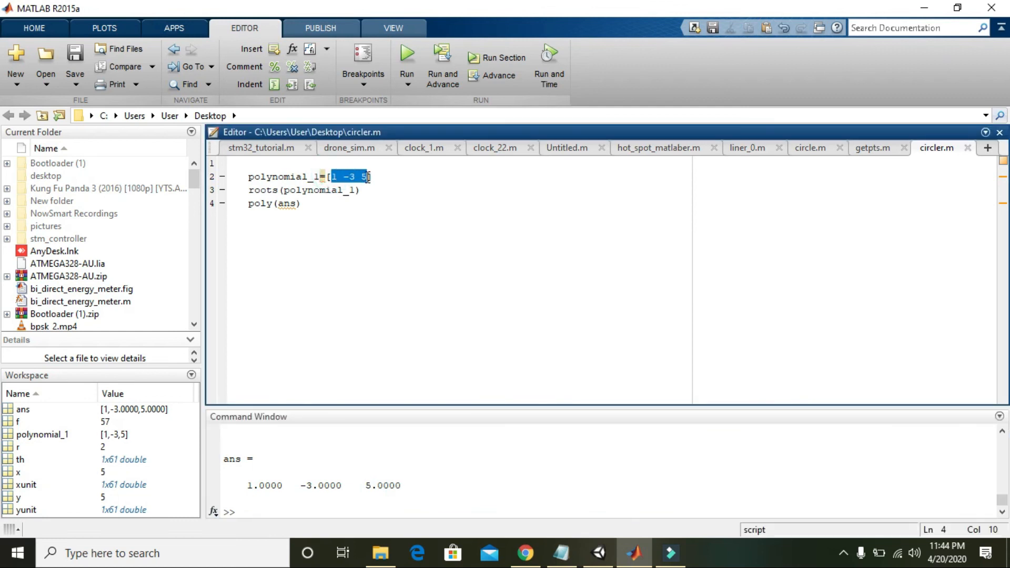
left_click(360, 189)
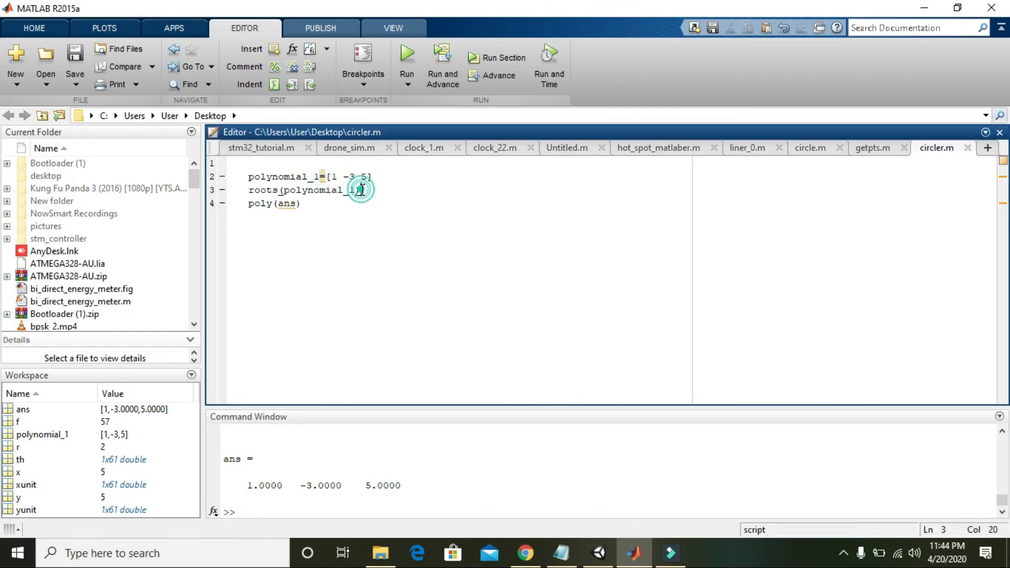
left_click(304, 205)
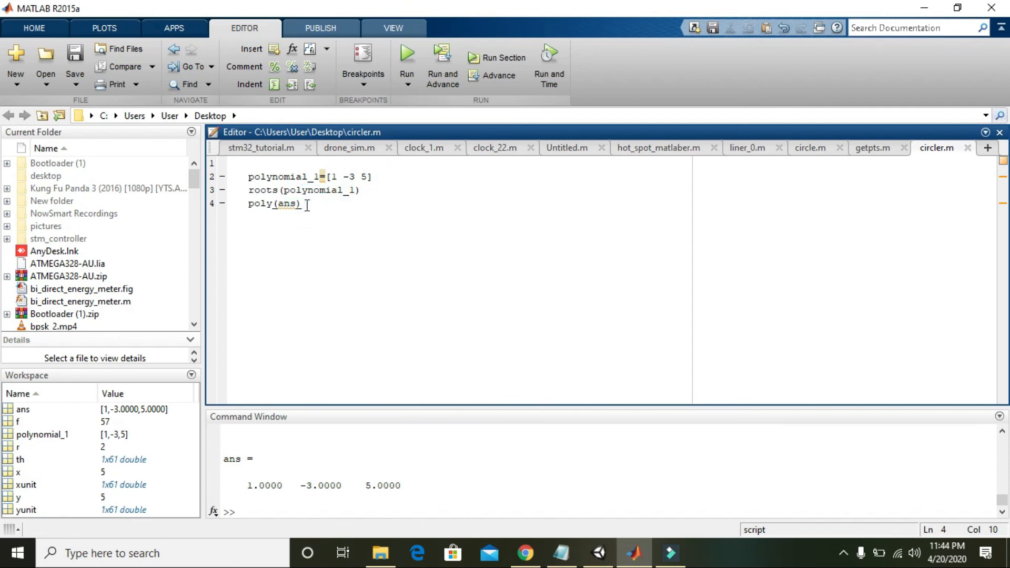